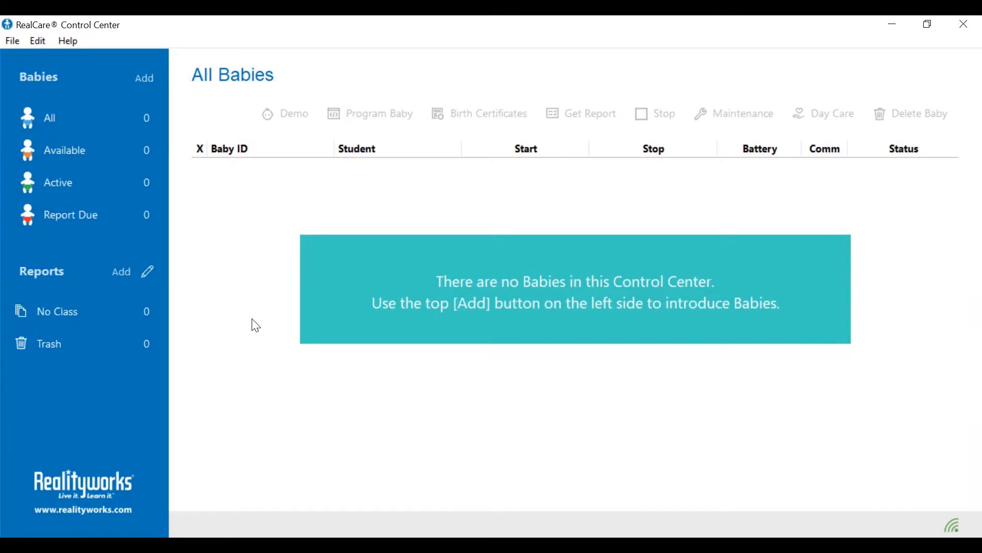
pyautogui.moveTo(366, 404)
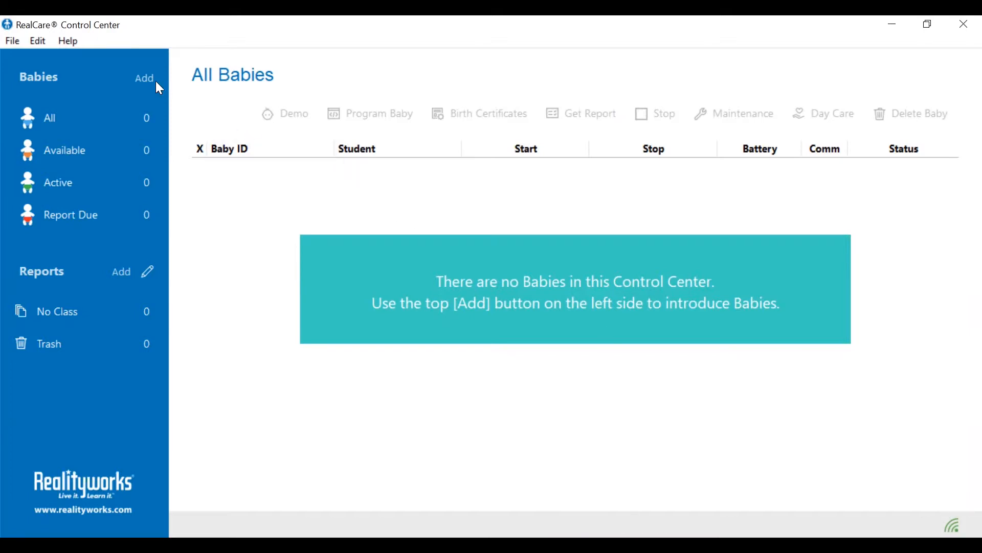
# Open the Add Baby screen from the Babies section to begin pairing BABY A
pyautogui.click(51, 118)
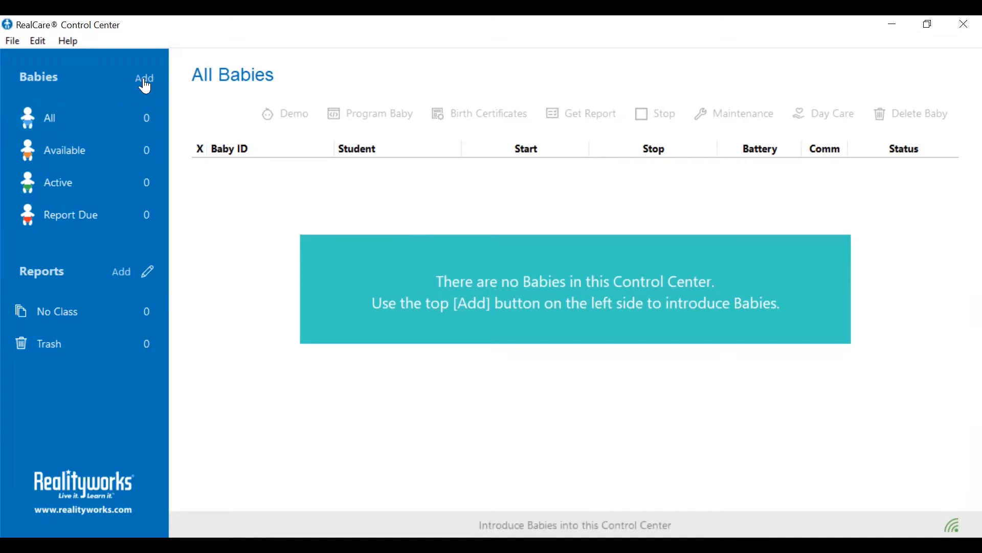
pyautogui.click(144, 77)
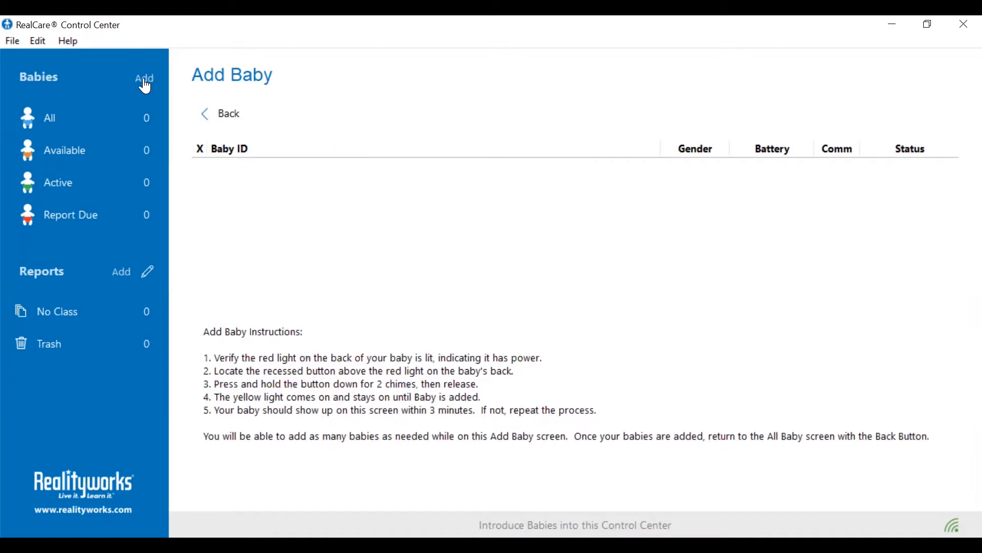
pyautogui.moveTo(279, 448)
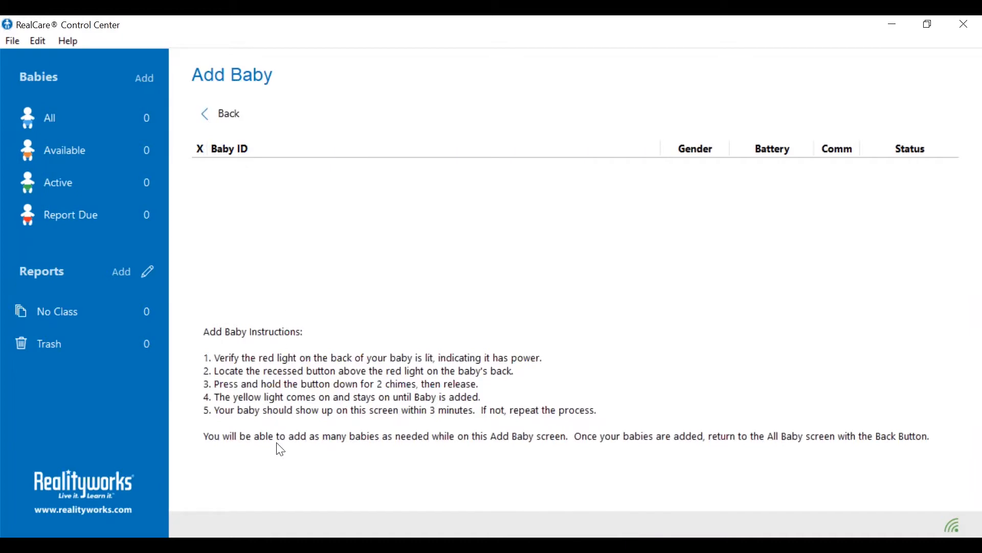
pyautogui.moveTo(796, 126)
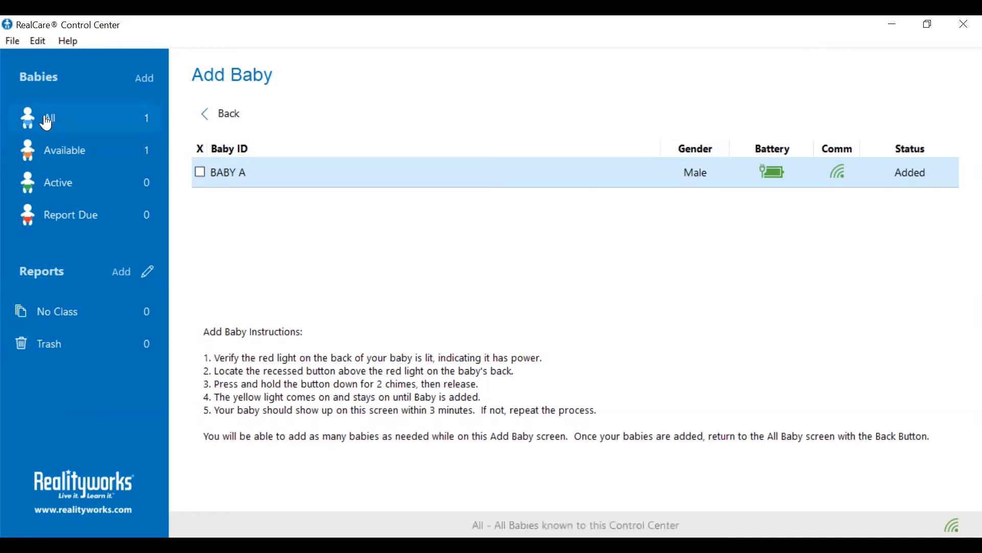
# Open the All Babies list from the sidebar to confirm BABY A shows as Available
pyautogui.click(220, 114)
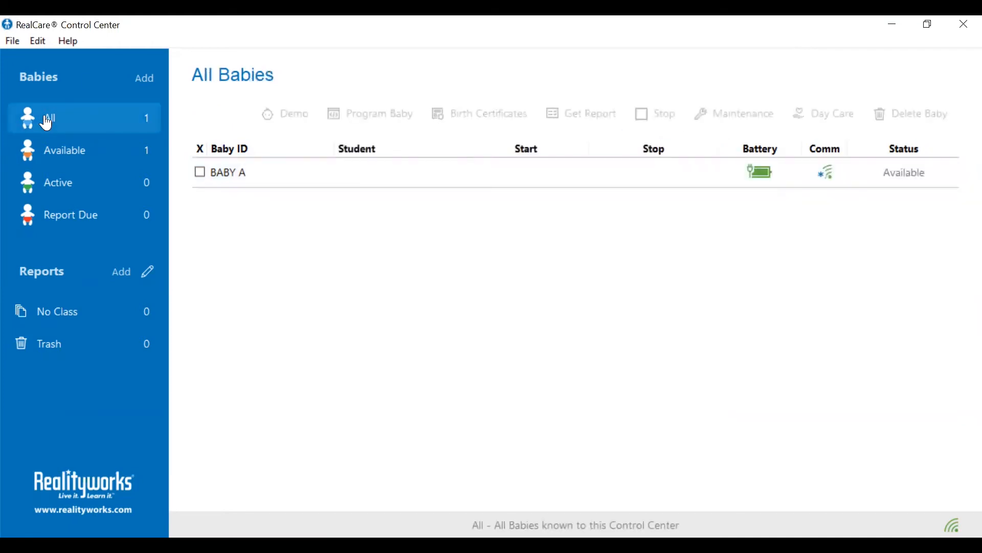
pyautogui.moveTo(211, 276)
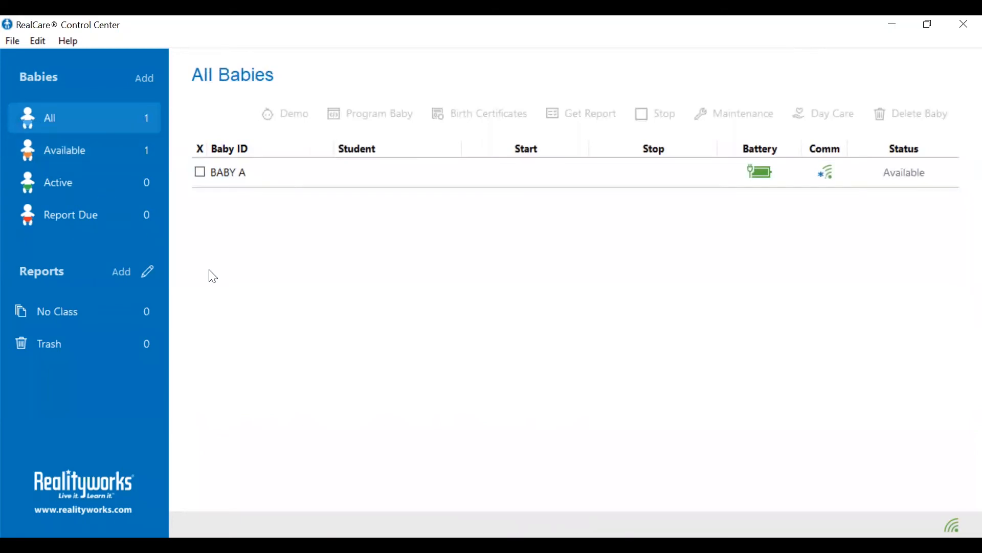